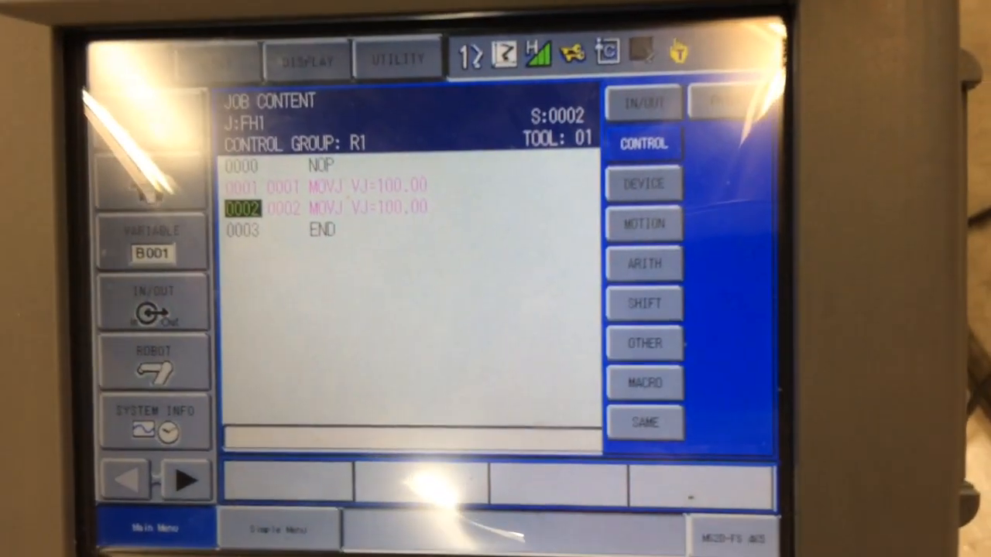
- Open the CONTROL instruction list for job FH1 to choose TIMER after line 0002
click(644, 143)
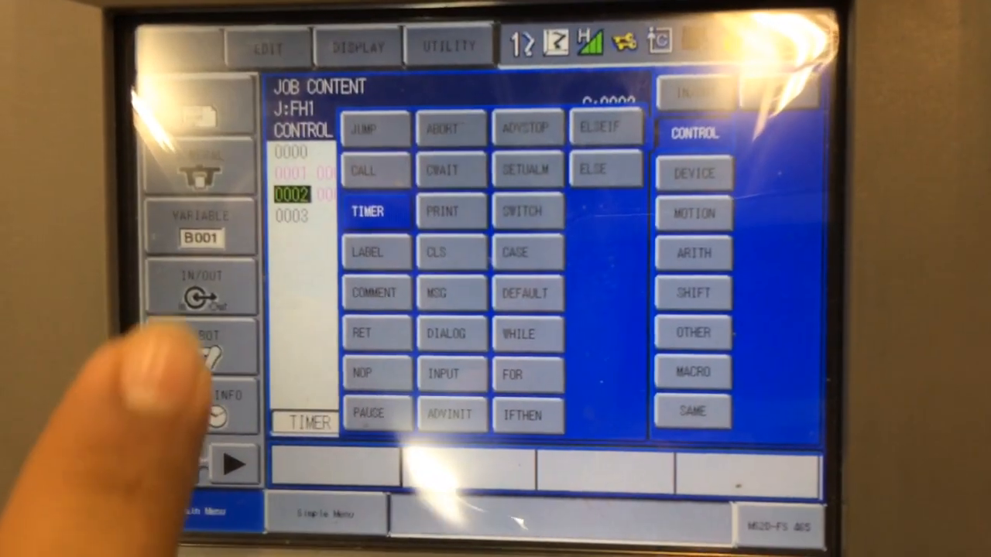